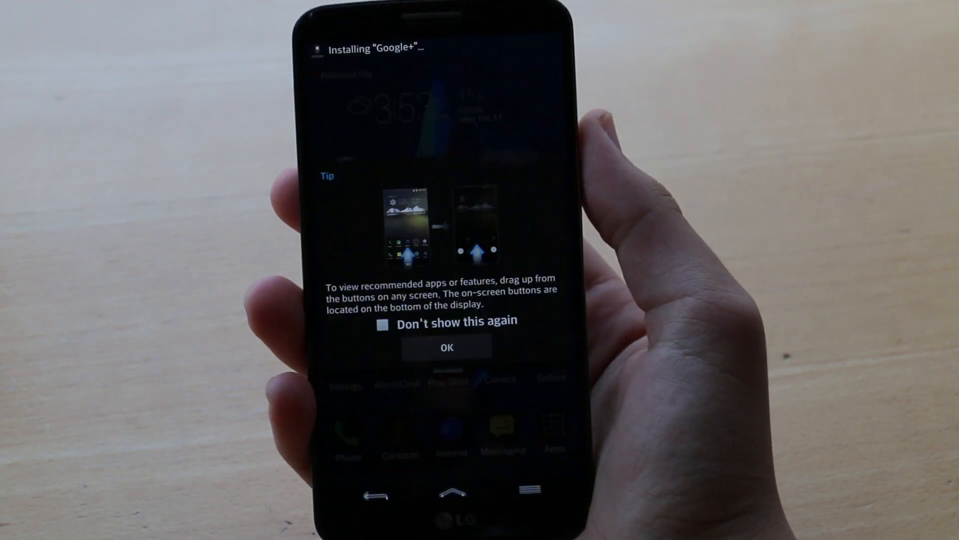
Mark the Tip dialog 'Don't show this again', confirm with OK and land on the home screen
{"action": "left_click", "coordinate": [380, 324]}
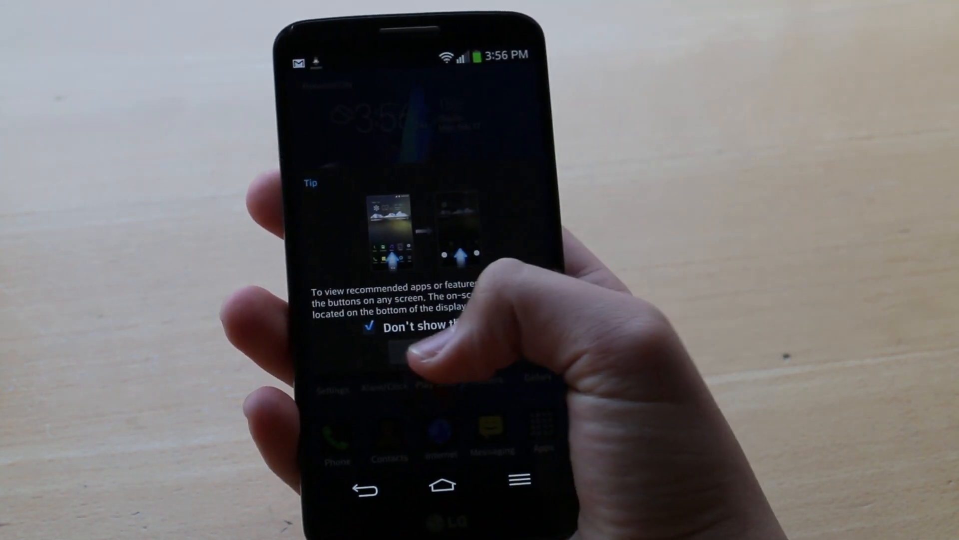
{"action": "left_click", "coordinate": [413, 352]}
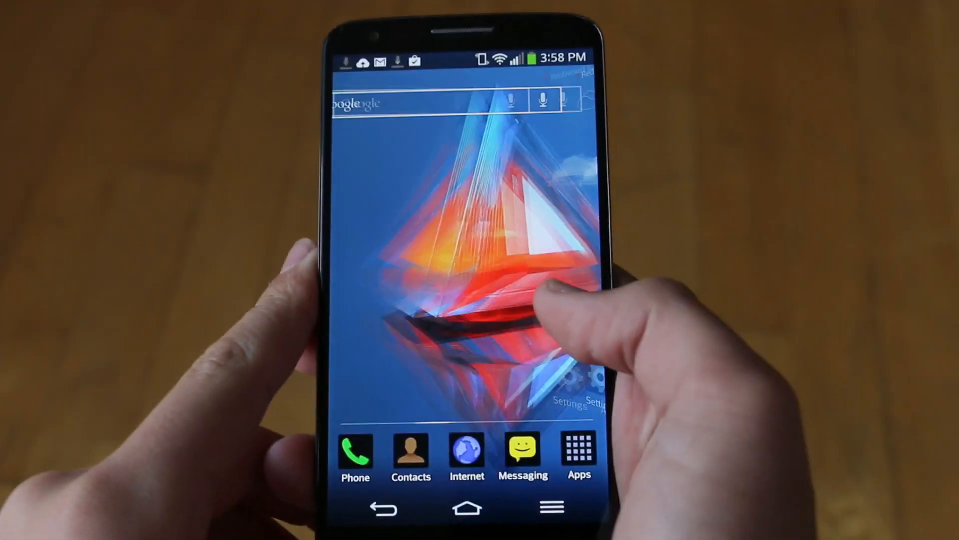
{"action": "left_click", "coordinate": [578, 452]}
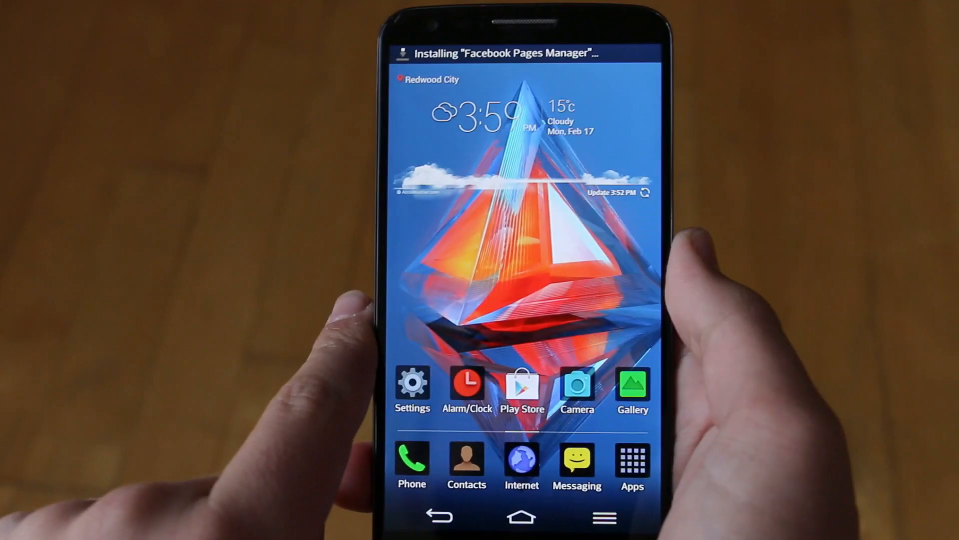
{"action": "left_click", "coordinate": [631, 460]}
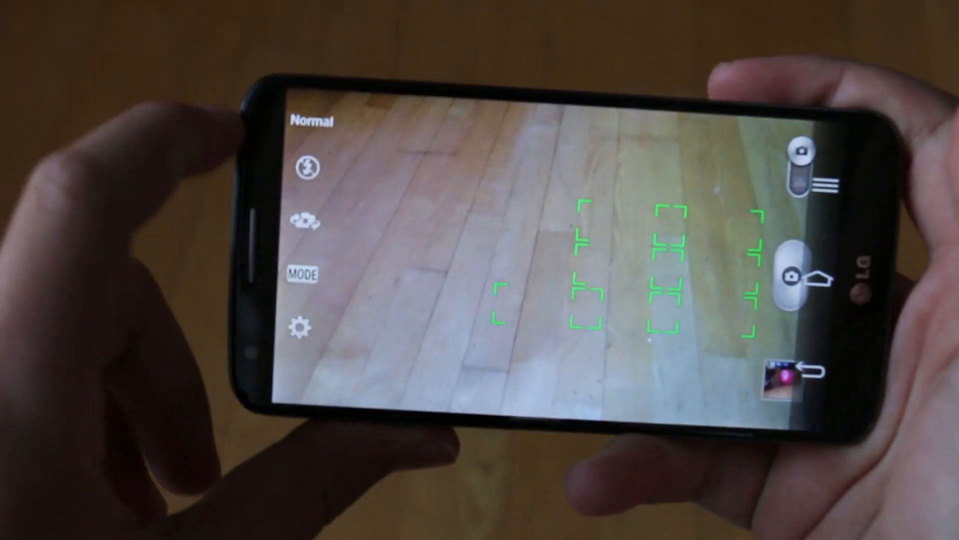
Enter the camera's MODE chooser and show the settings grid with focus, ISO, white balance and timer
{"action": "left_click", "coordinate": [302, 274]}
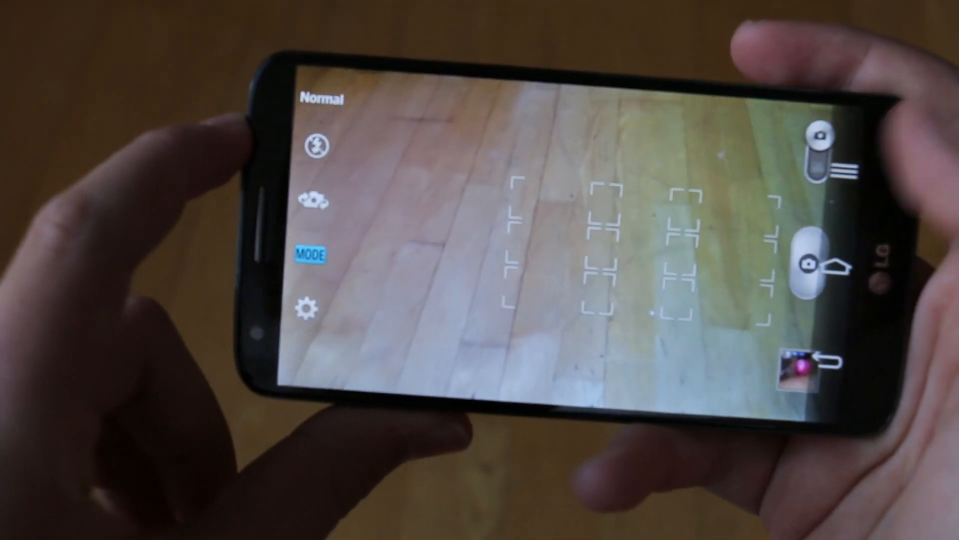
{"action": "left_click", "coordinate": [311, 255]}
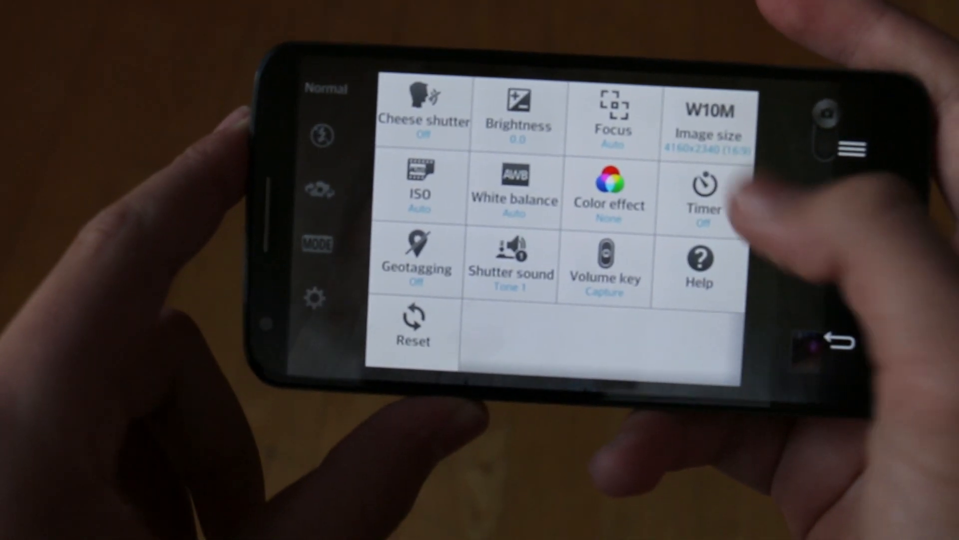
{"action": "left_click", "coordinate": [707, 122]}
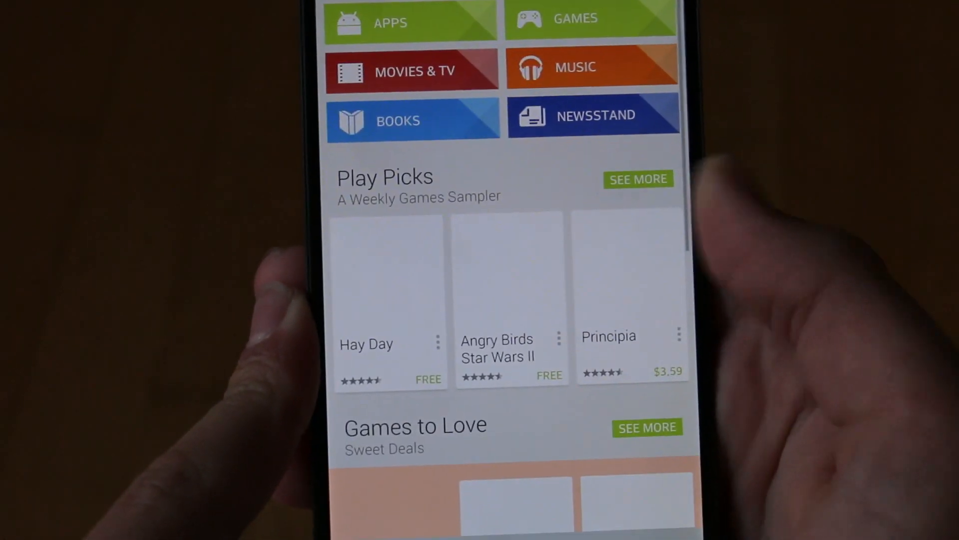
Exit the Play Store to the home screen with the Home key
{"action": "key", "text": "home"}
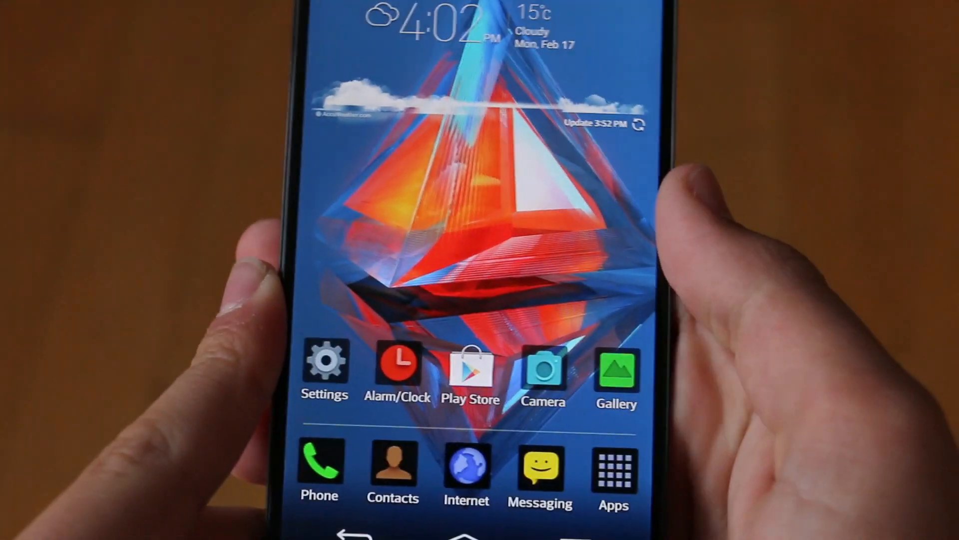
{"action": "left_click", "coordinate": [615, 461]}
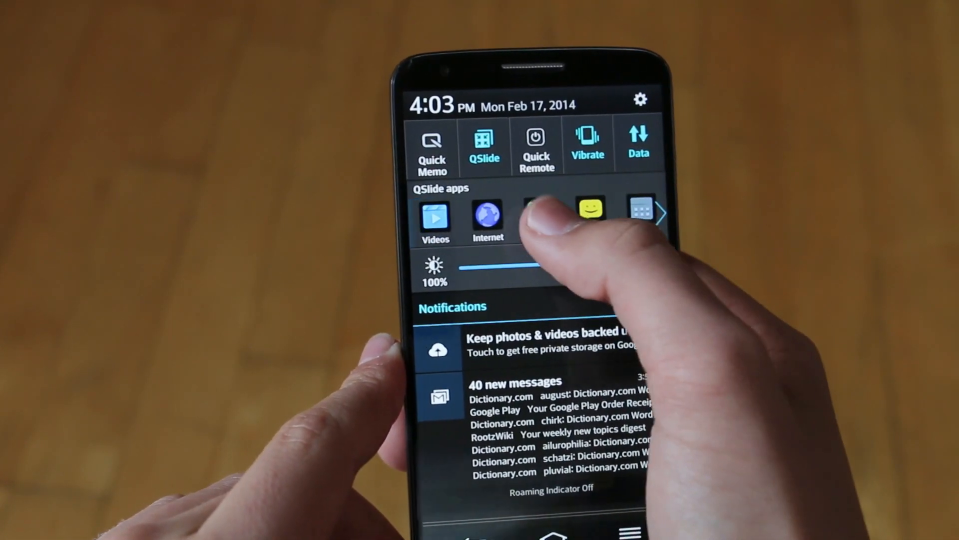
Launch the Phone QSlide floating dialer, change its transparency slider and close it back to home
{"action": "left_click", "coordinate": [535, 219]}
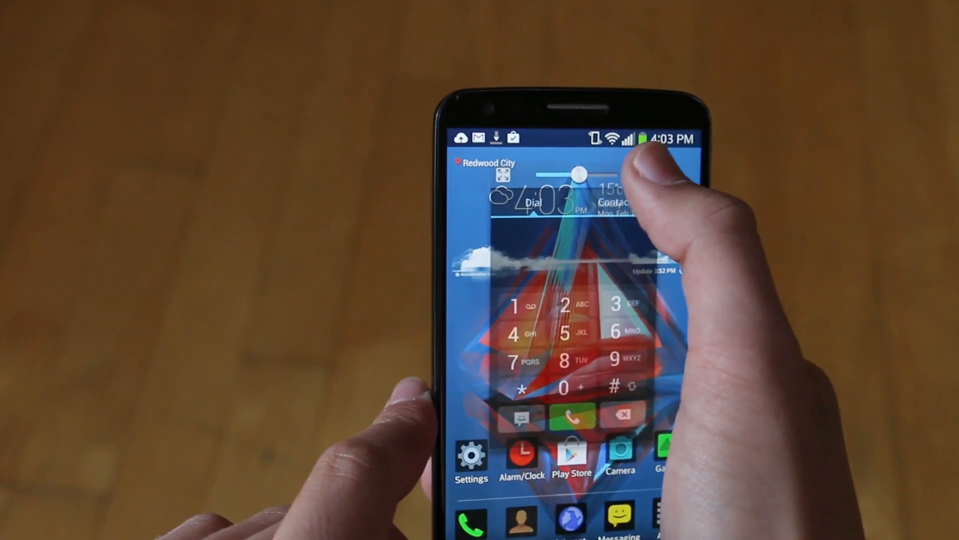
{"action": "left_click", "coordinate": [581, 190]}
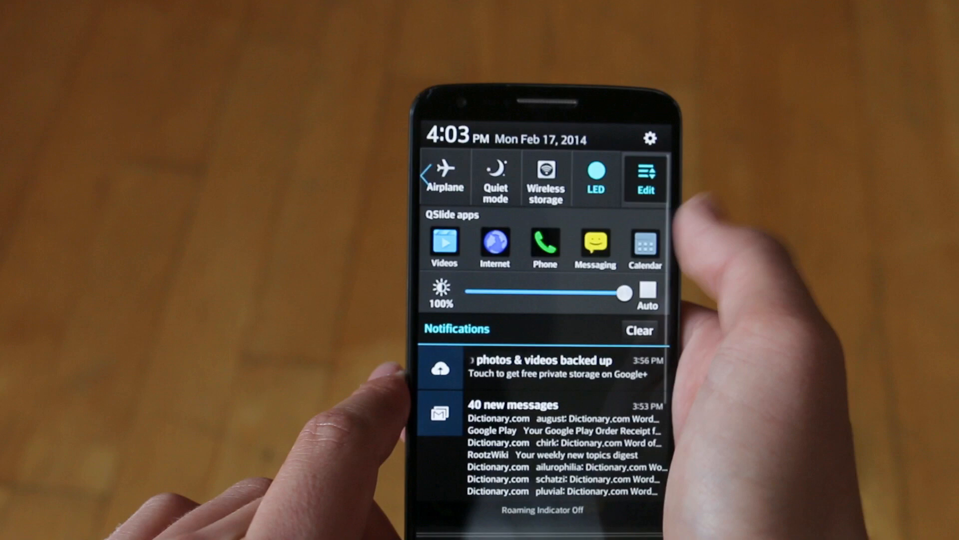
{"action": "left_click", "coordinate": [643, 178]}
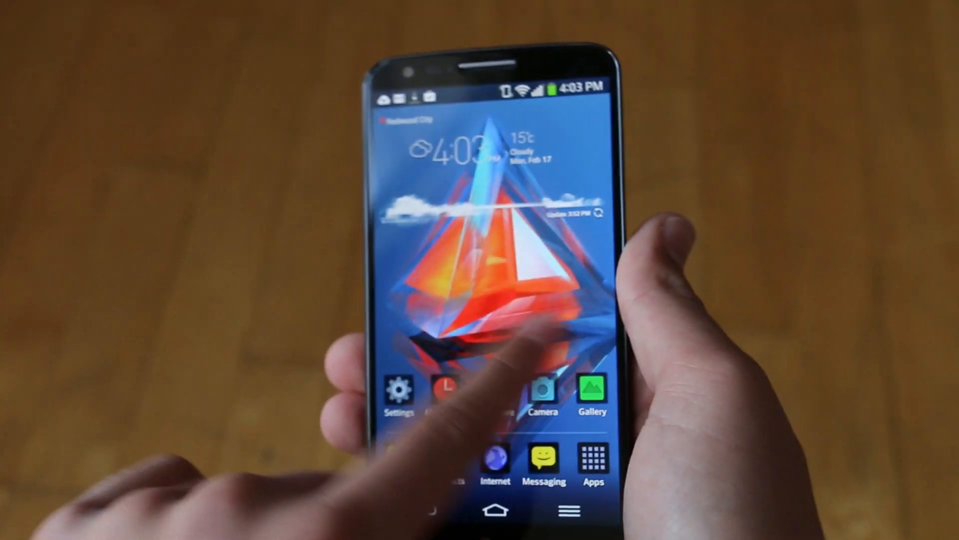
Show all installed apps in the app drawer from the dock's Apps icon
{"action": "left_click", "coordinate": [591, 464]}
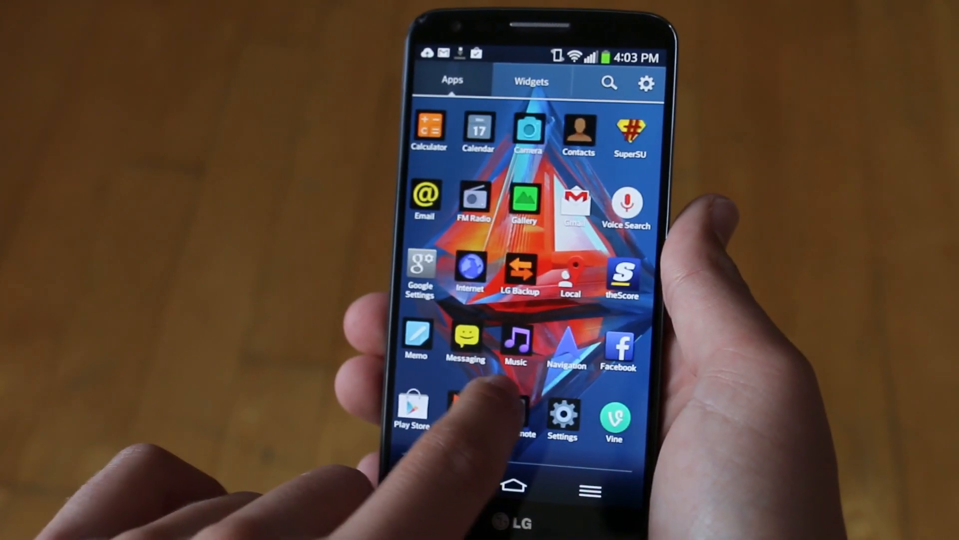
{"action": "left_click", "coordinate": [513, 485]}
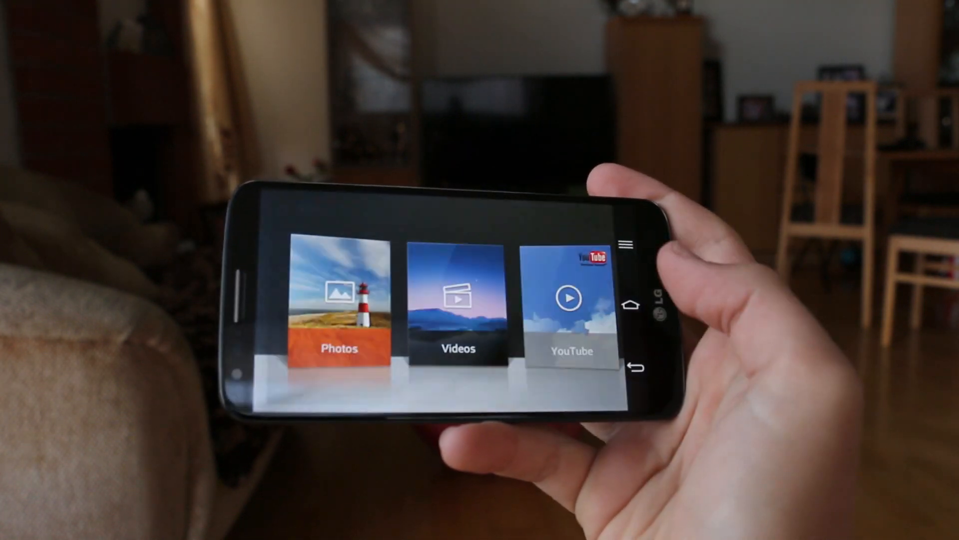
Show the landscape media hub with Photos, Videos and YouTube cards
{"action": "left_click", "coordinate": [457, 300]}
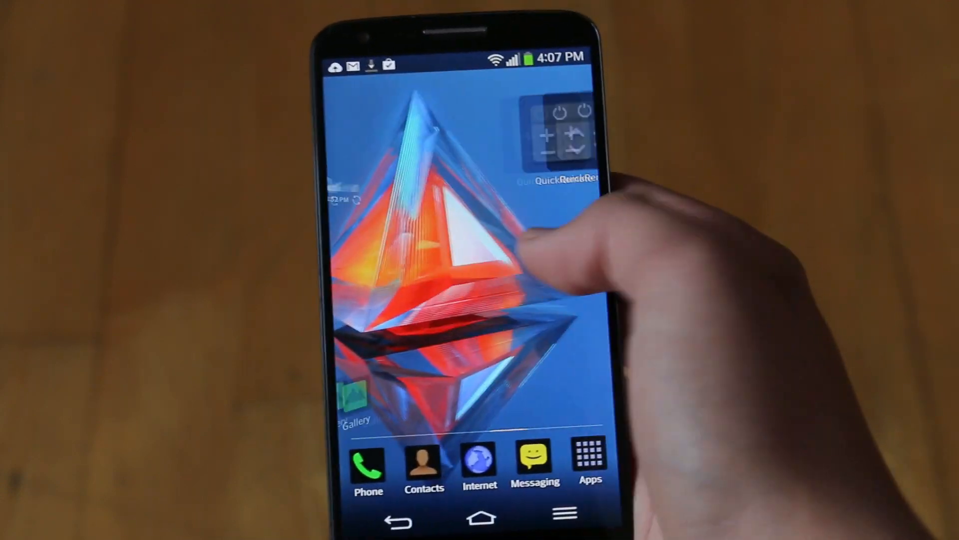
Swipe to the home screen panel holding the QuickRemote widget
{"action": "left_click", "coordinate": [589, 456]}
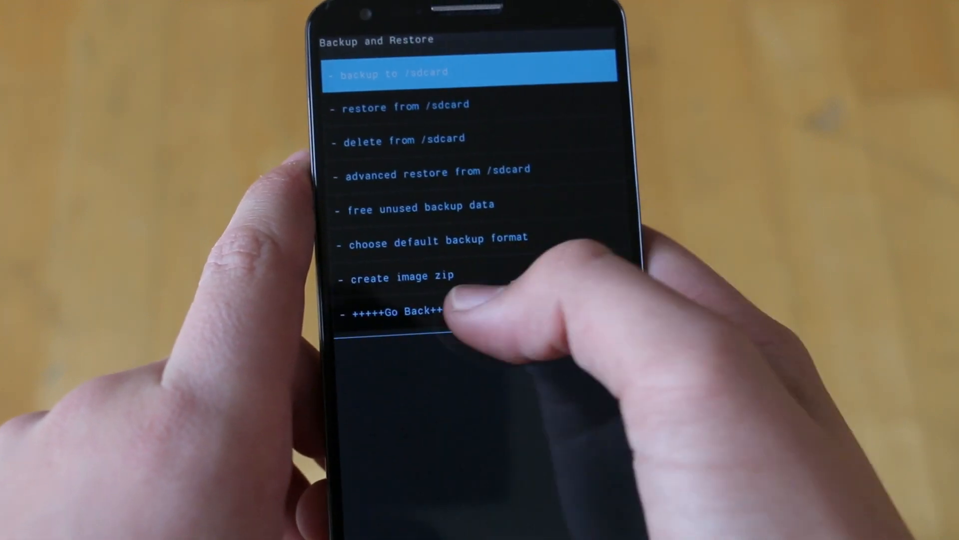
From the main recovery menu run 'wipe data/factory reset', confirm wiping all user data, then go to 'install zip'
{"action": "left_click", "coordinate": [398, 312]}
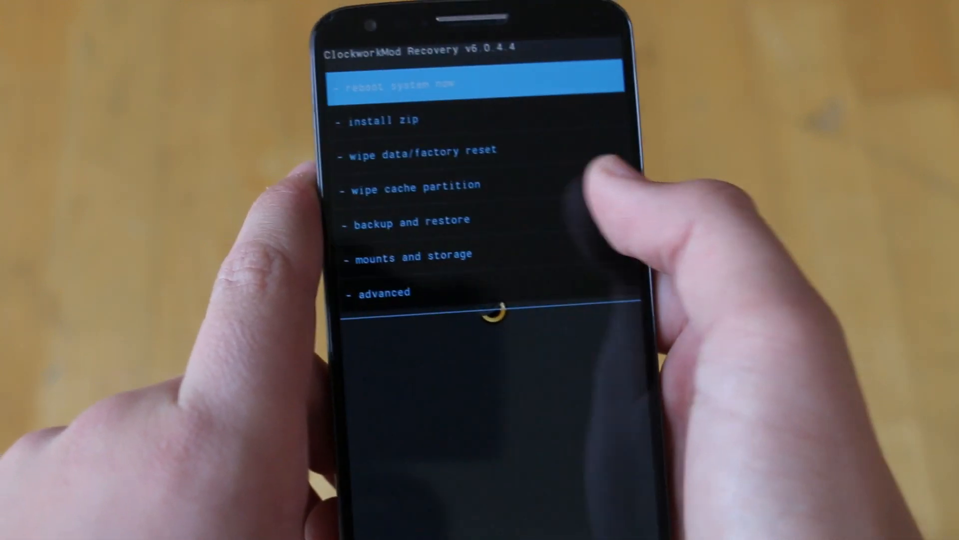
{"action": "left_click", "coordinate": [421, 151]}
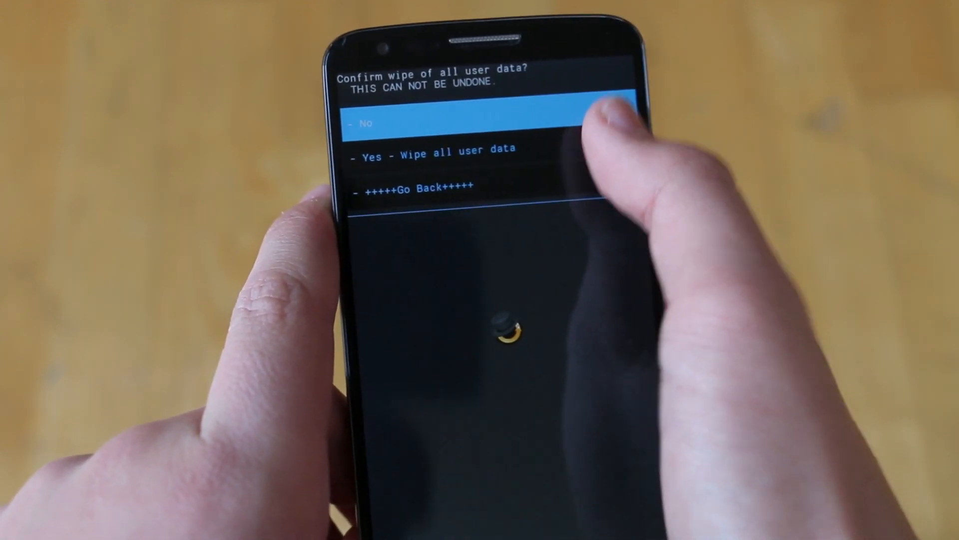
{"action": "left_click", "coordinate": [443, 152]}
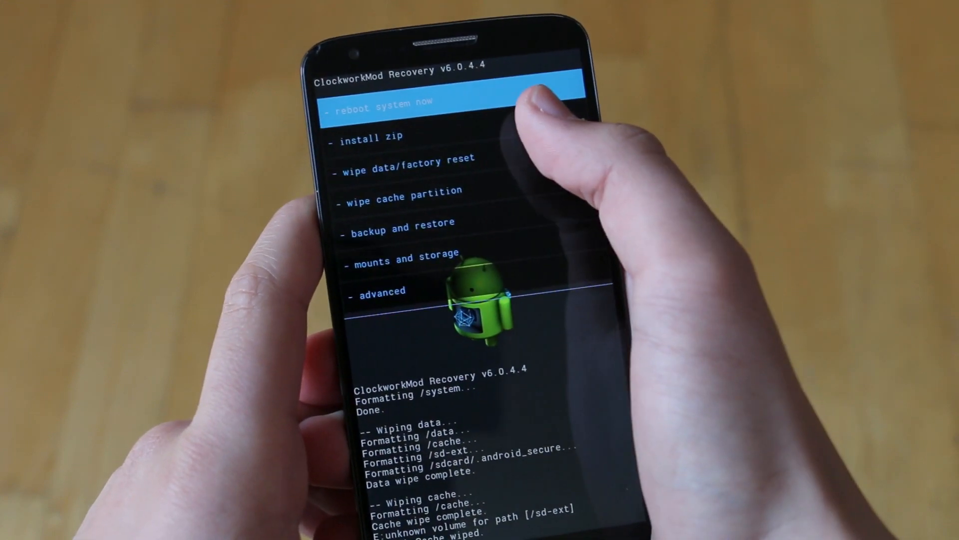
{"action": "left_click", "coordinate": [368, 137]}
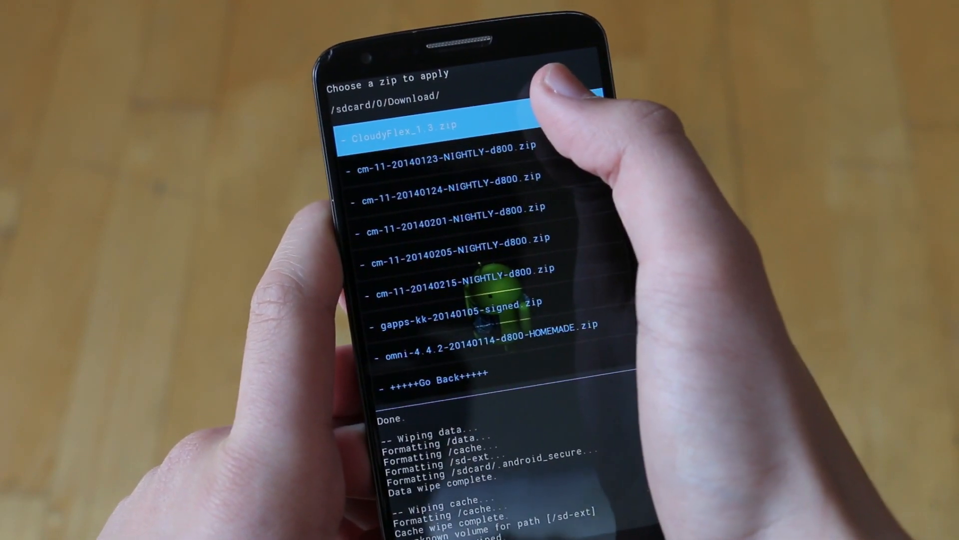
Choose CloudyFlex_1.3.zip from the Download folder to flash
{"action": "left_click", "coordinate": [447, 126]}
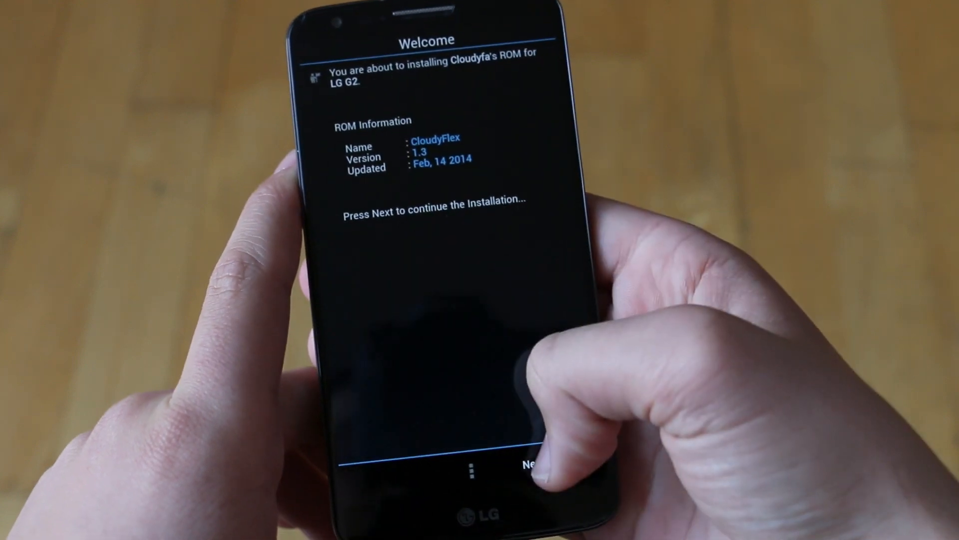
Pass the Welcome page, choose Installation, select the phone's model variant and Finish with 'Reboot your device now'
{"action": "left_click", "coordinate": [527, 464]}
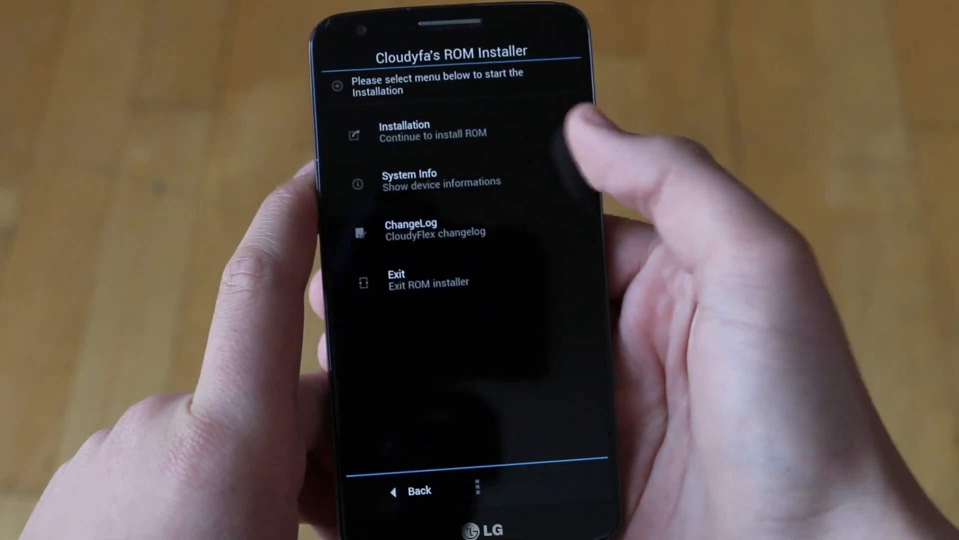
{"action": "left_click", "coordinate": [404, 129]}
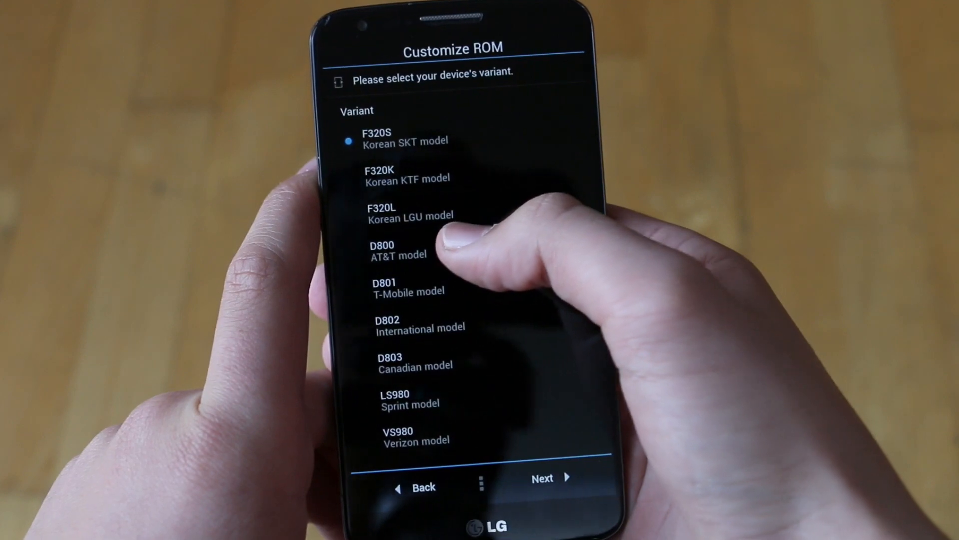
{"action": "left_click", "coordinate": [547, 478]}
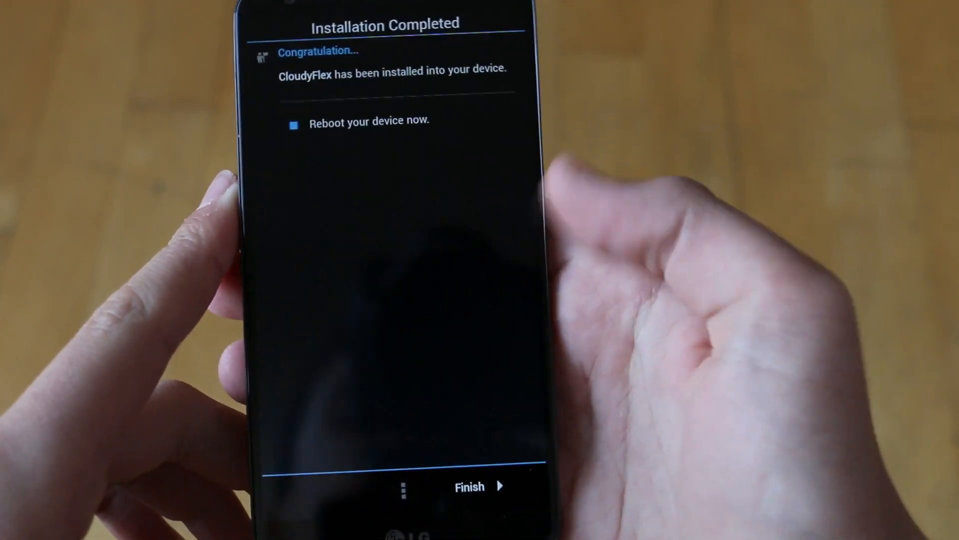
{"action": "left_click", "coordinate": [479, 486]}
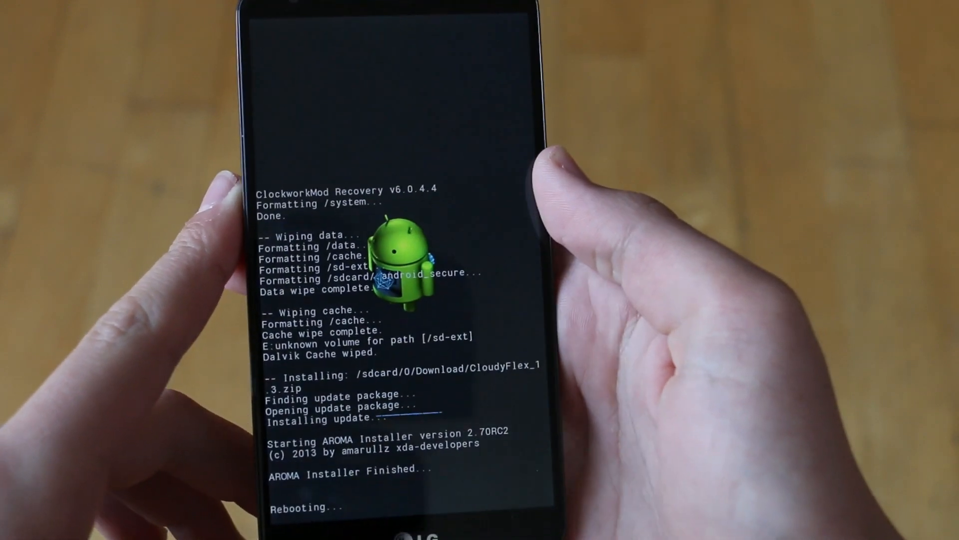